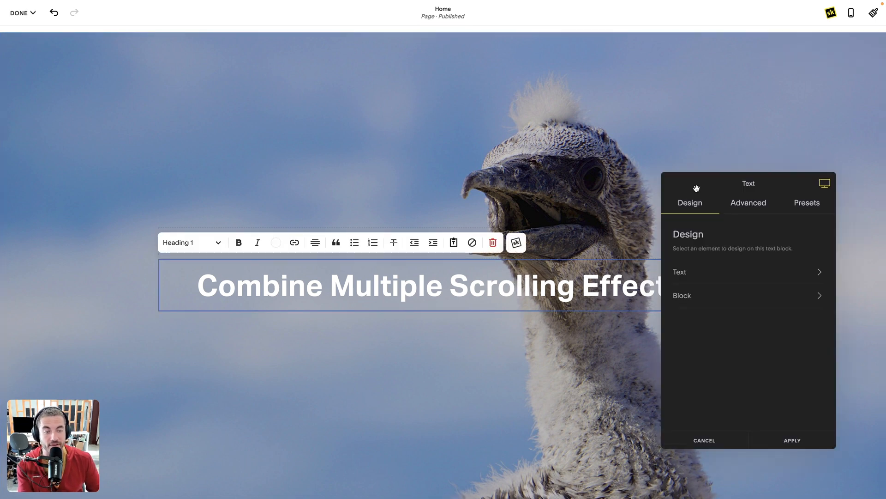
Open SquareKicker's Advanced tab and its Scroll Effects settings for the heading text block.
click(749, 202)
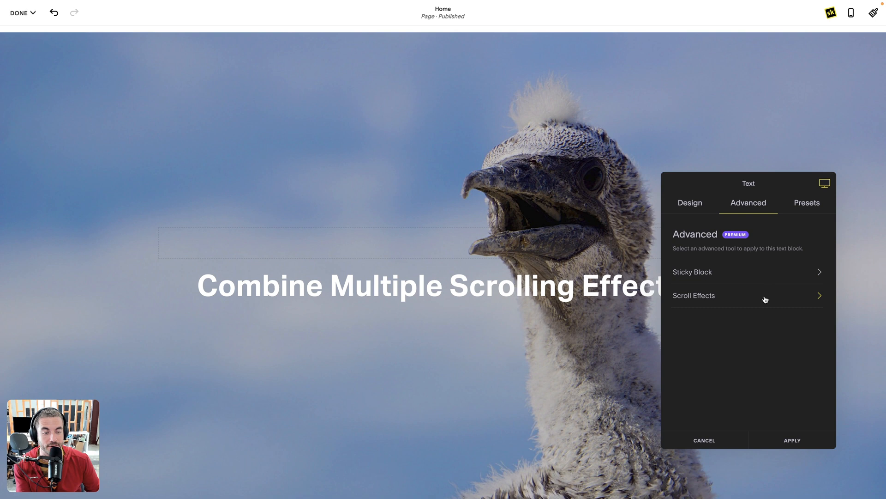
click(693, 295)
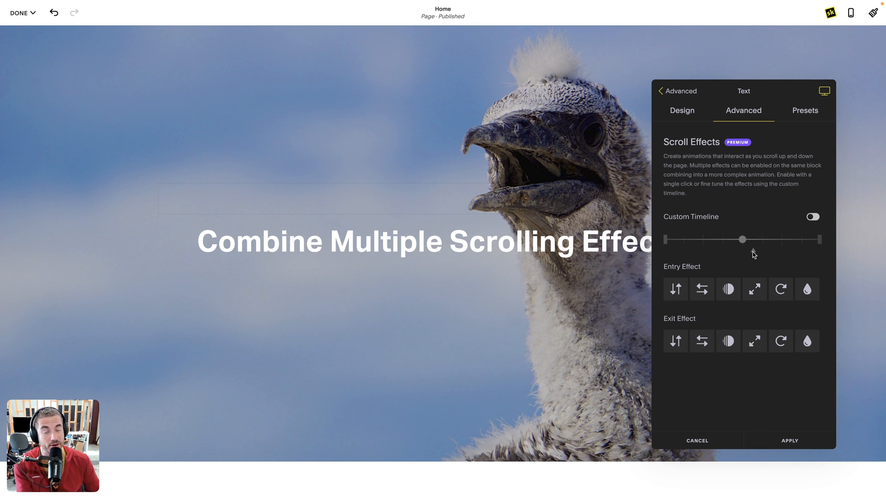
click(423, 241)
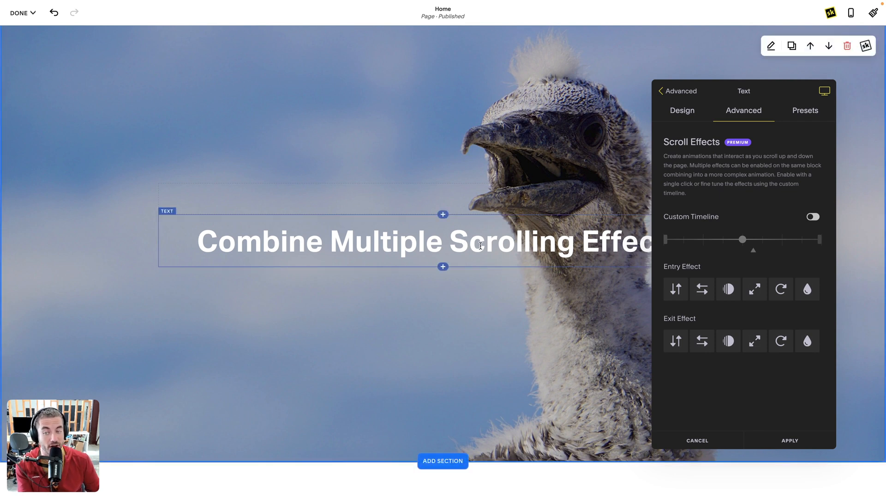
scroll(down, 3)
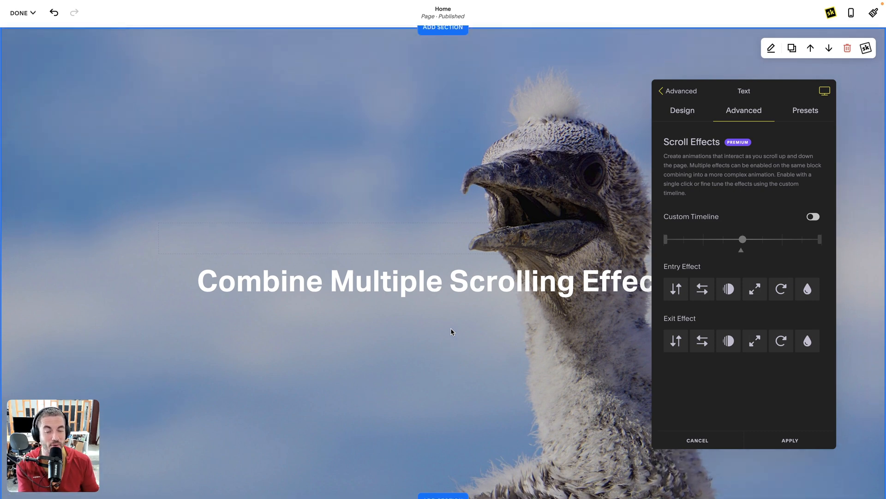
scroll(down, 3)
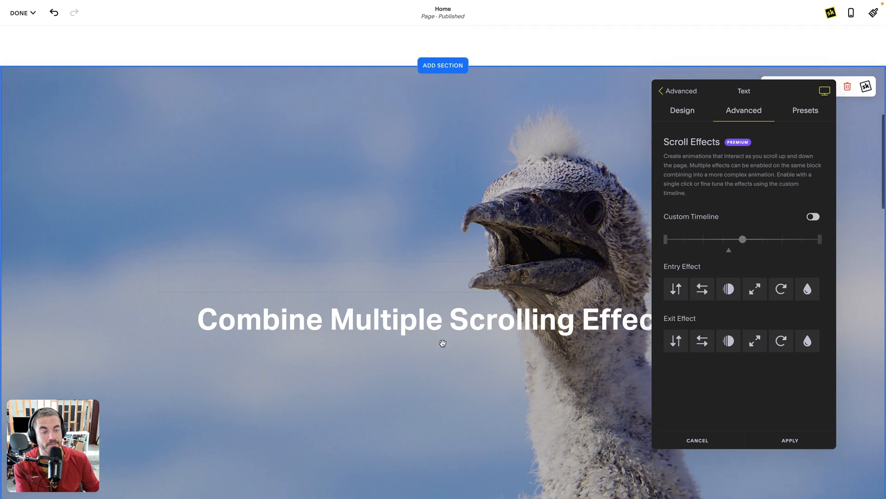
scroll(down, 3)
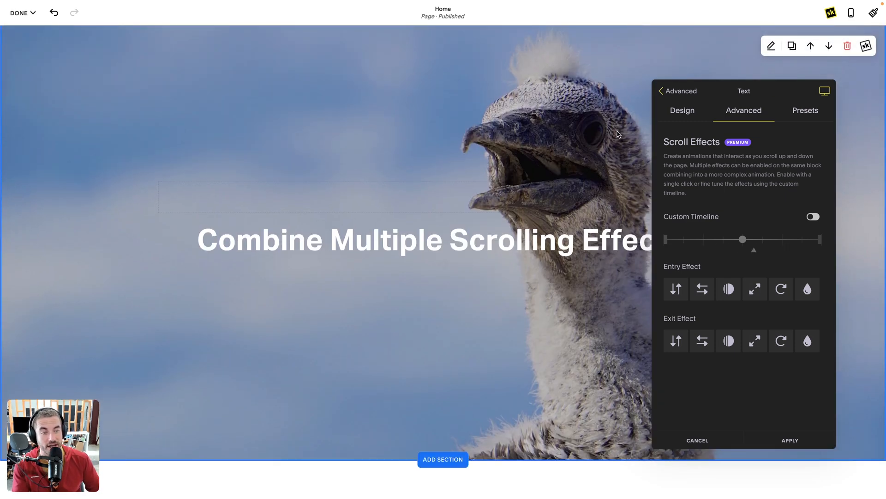
scroll(down, 3)
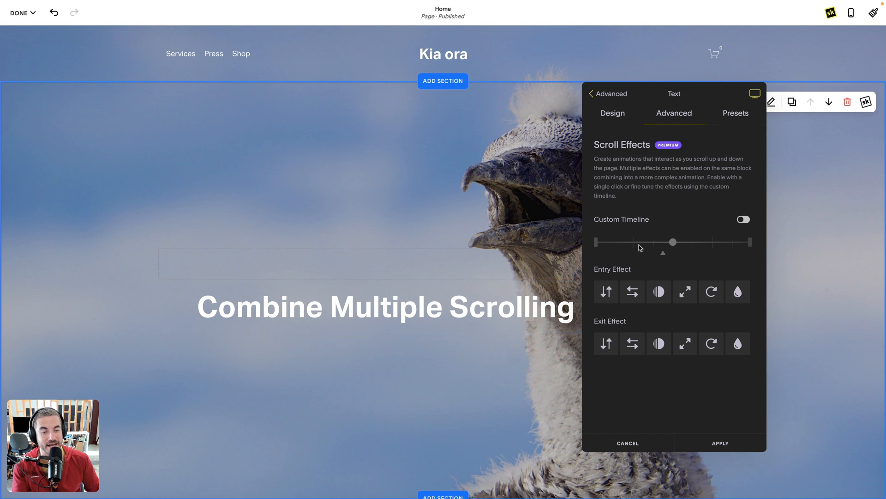
mouse_move(631, 252)
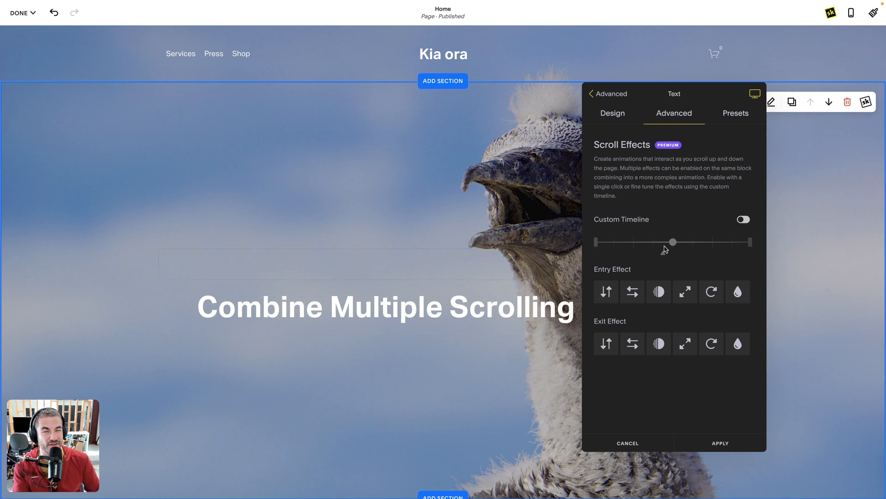
scroll(down, 3)
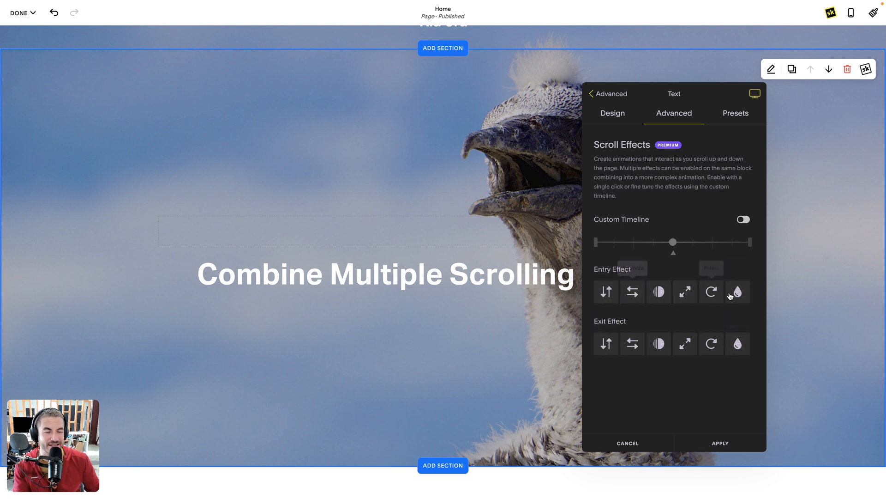
scroll(up, 3)
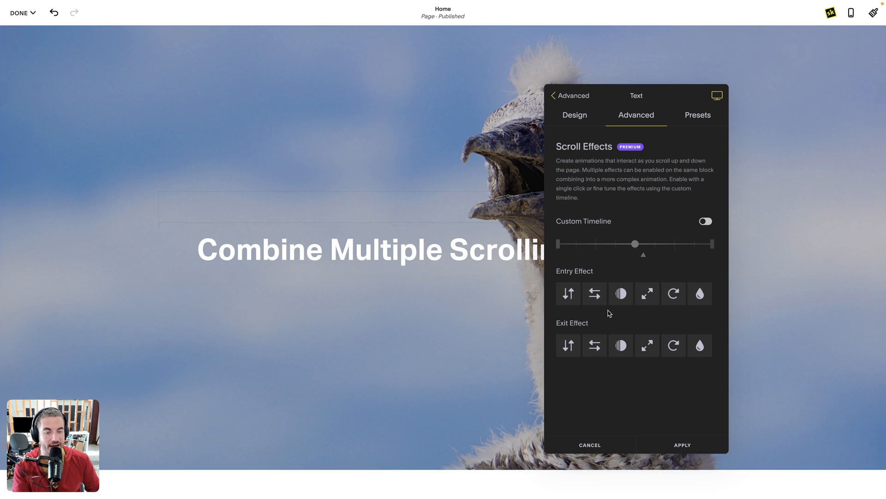
Enable a horizontal entry effect starting at -50% and scroll to preview it.
click(594, 294)
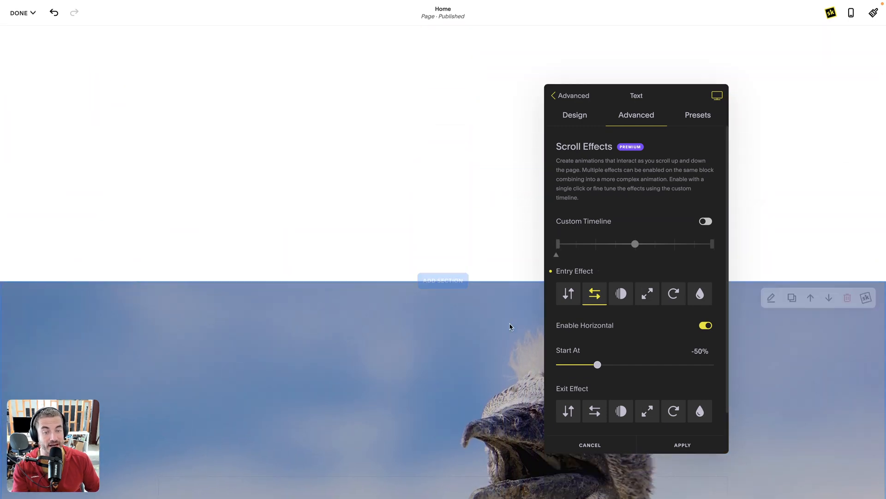
mouse_move(695, 379)
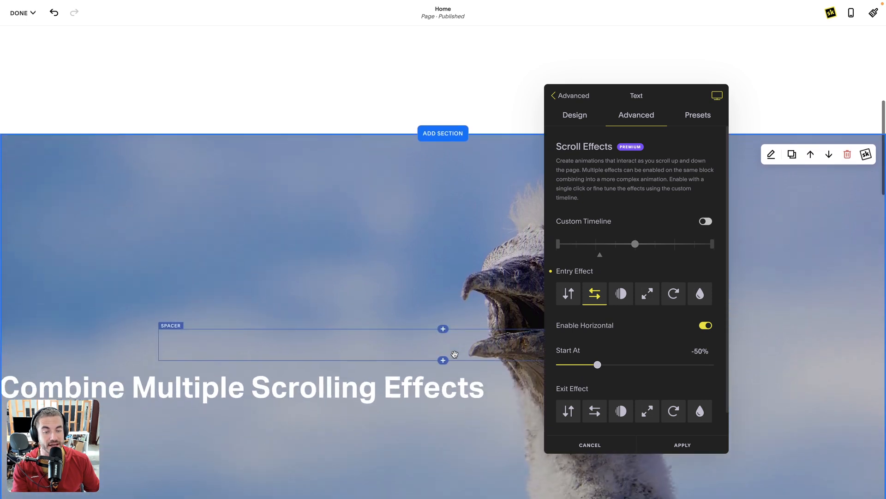
scroll(down, 3)
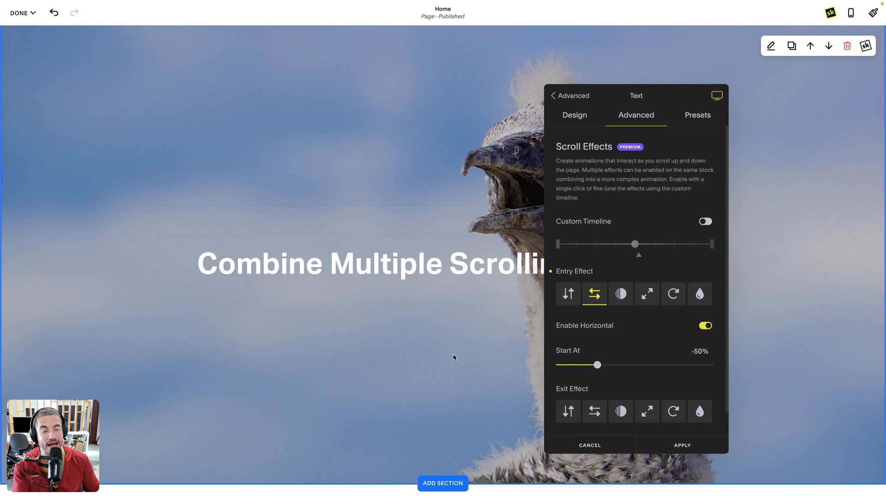
mouse_move(465, 328)
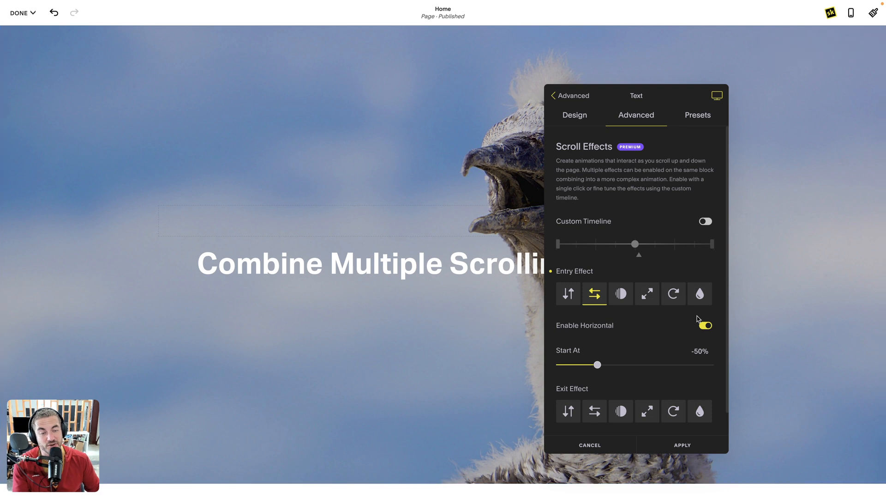
Enable the scale entry effect and lower its Start At from 50% to 0%, previewing by scrolling.
click(647, 294)
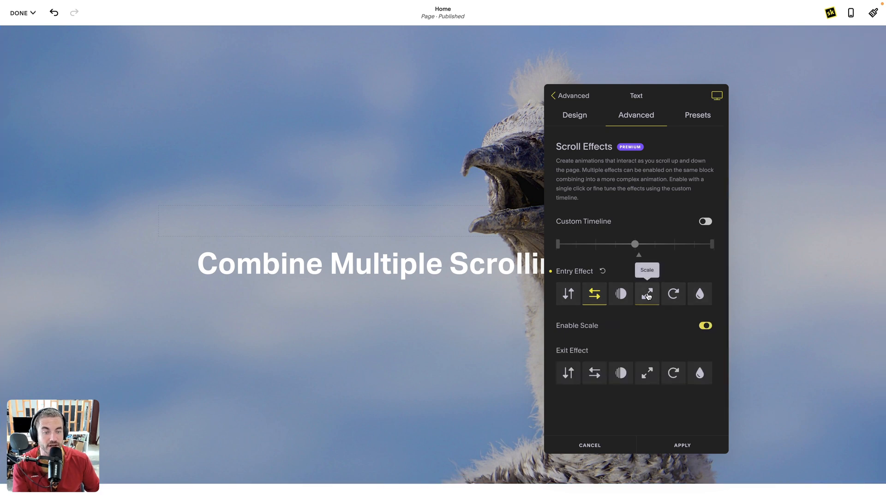
click(647, 294)
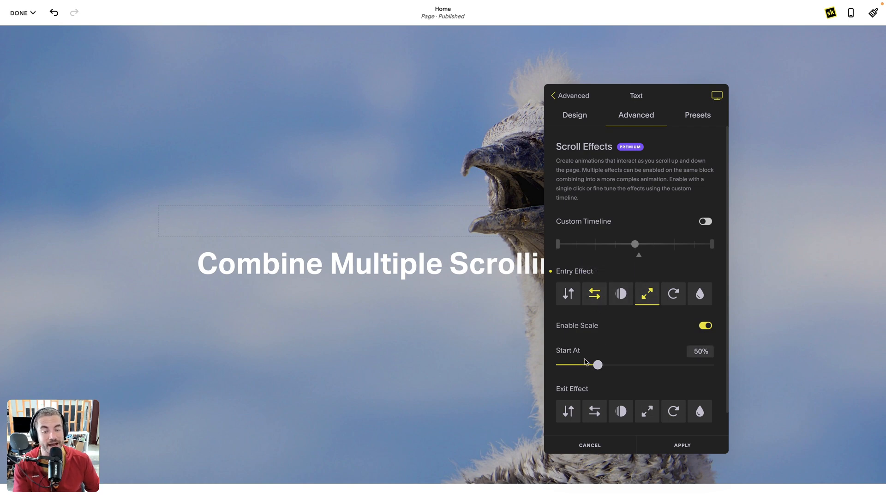
scroll(down, 3)
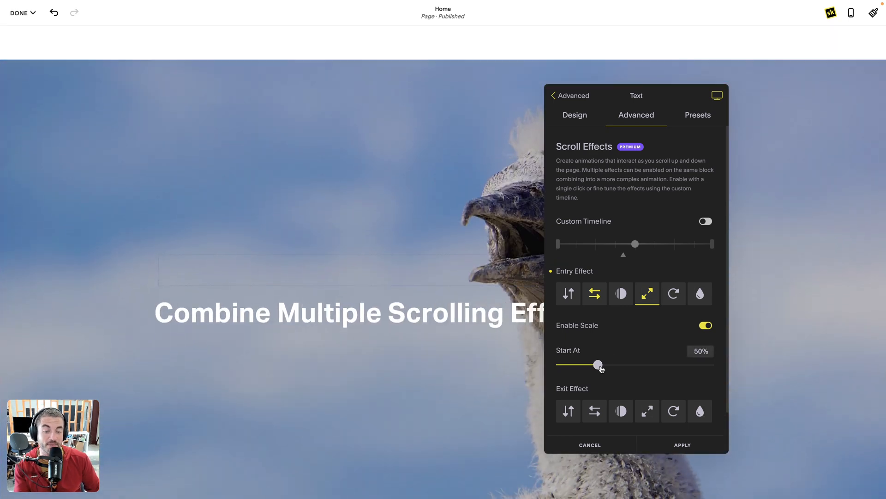
drag(599, 365, 560, 365)
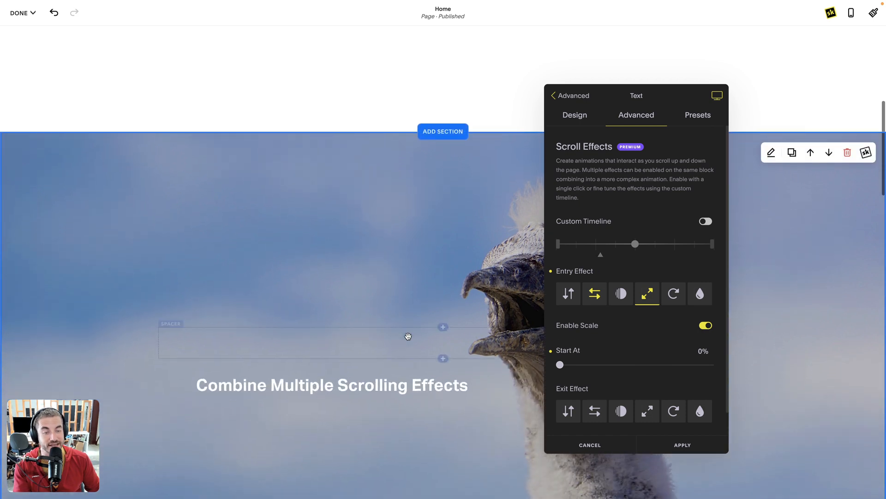
scroll(down, 3)
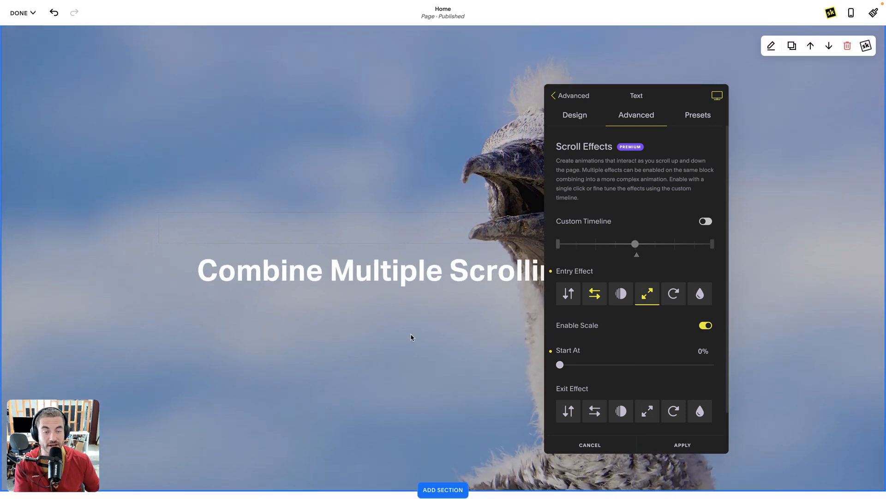
mouse_move(621, 294)
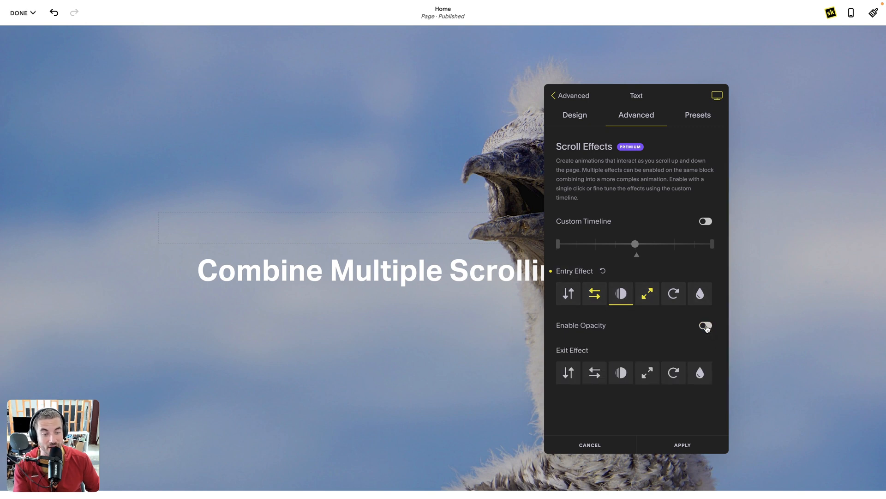
Turn on the opacity, rotate, blur and vertical entry effects, then scroll to preview.
click(705, 325)
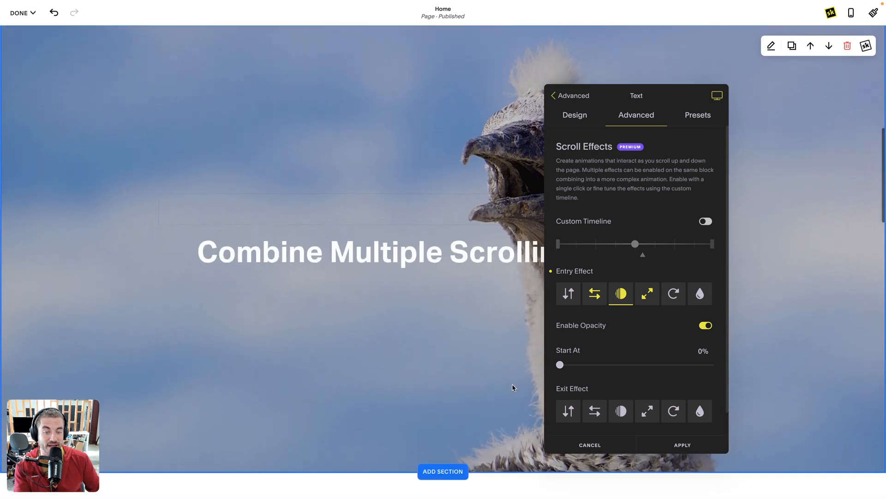
mouse_move(595, 293)
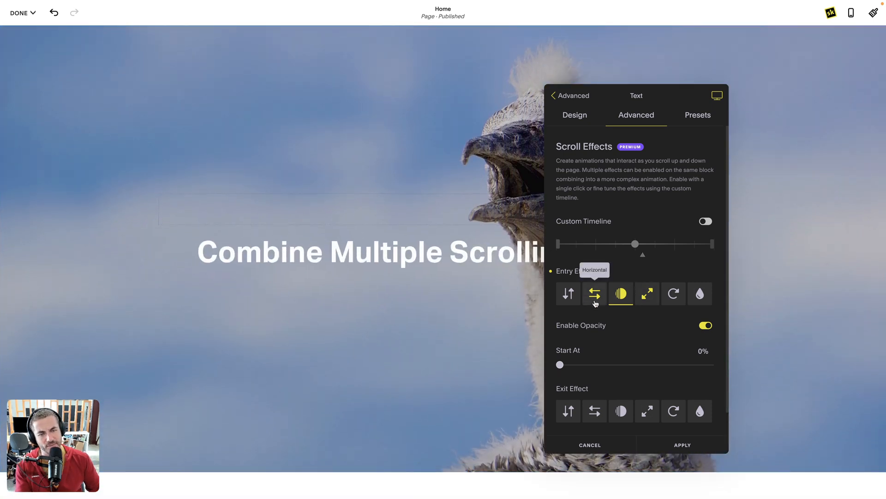
click(673, 294)
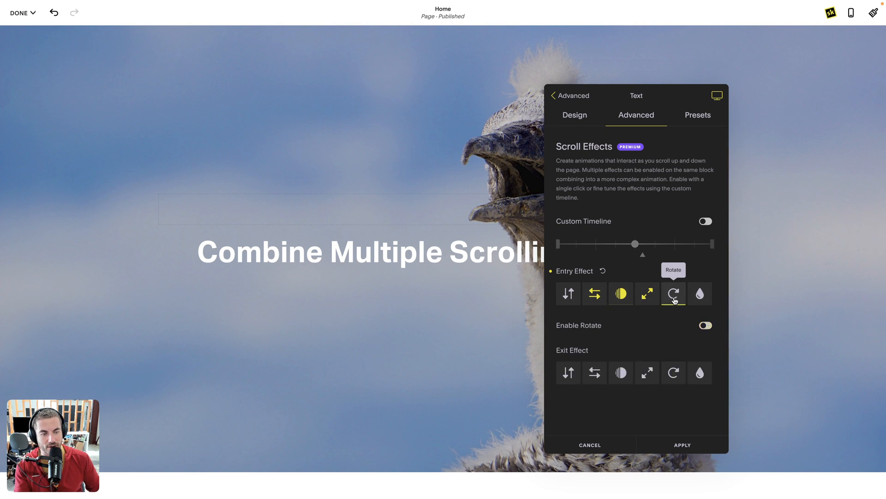
click(700, 293)
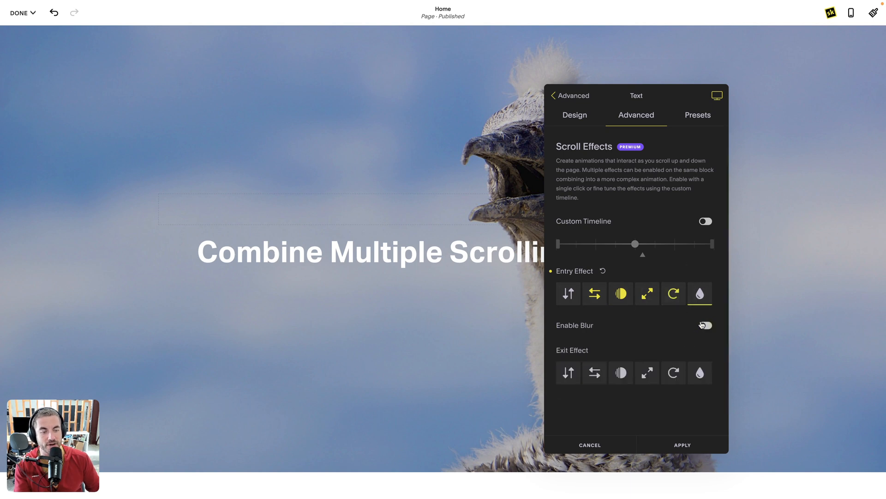
click(568, 293)
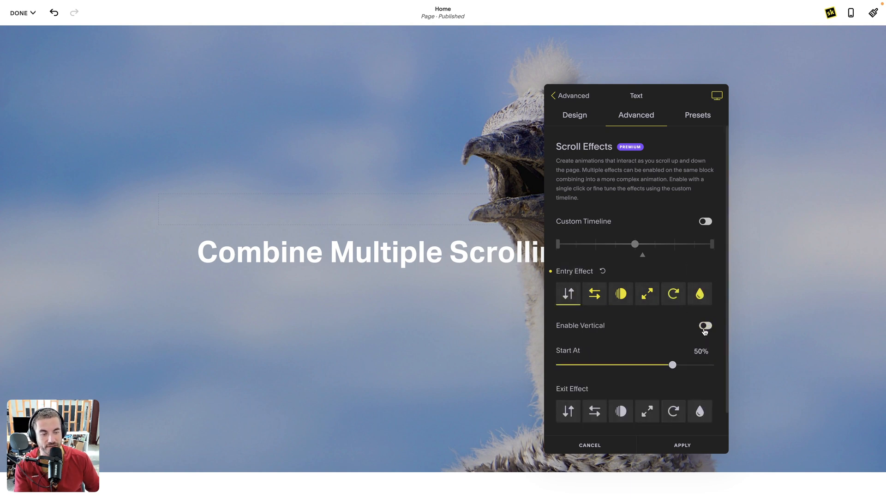
click(705, 325)
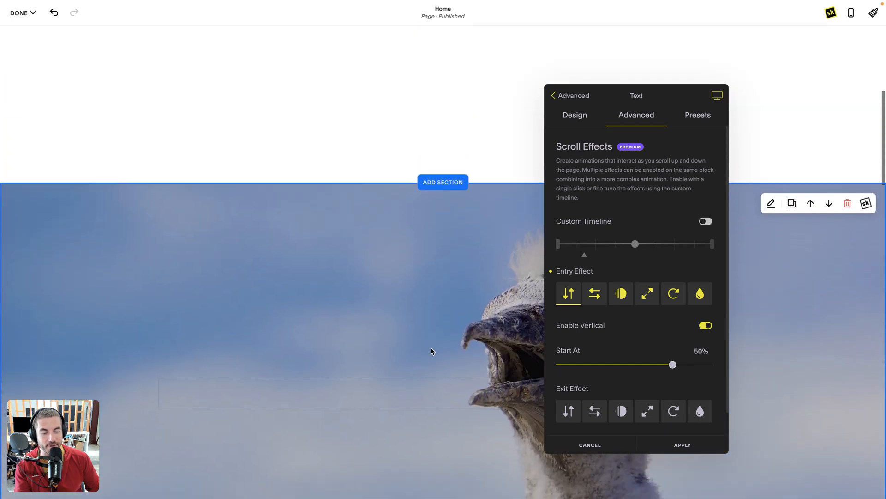
scroll(down, 3)
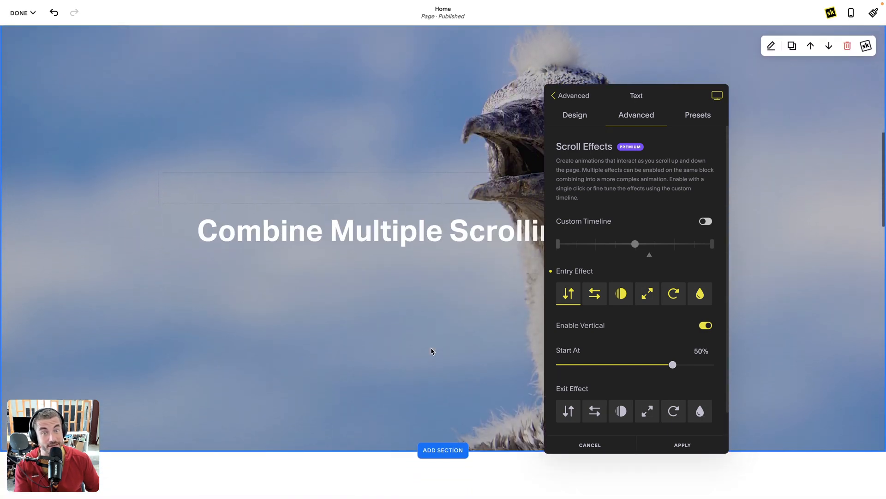
scroll(down, 3)
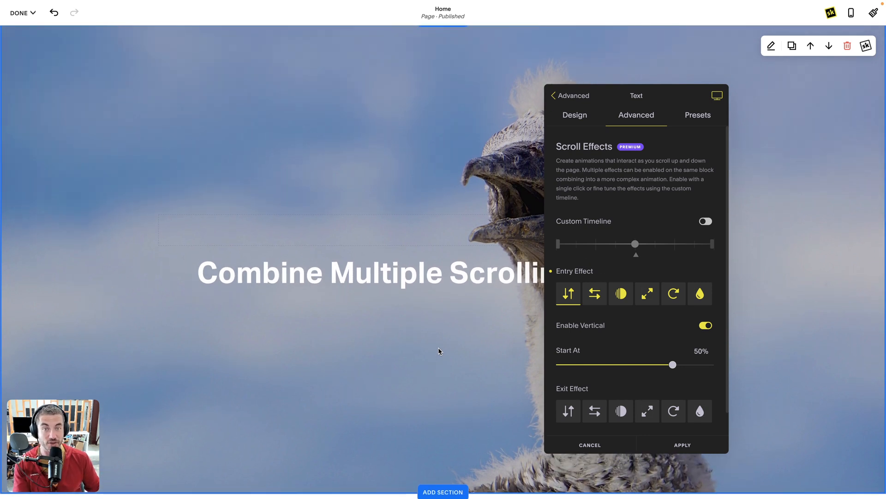
mouse_move(426, 356)
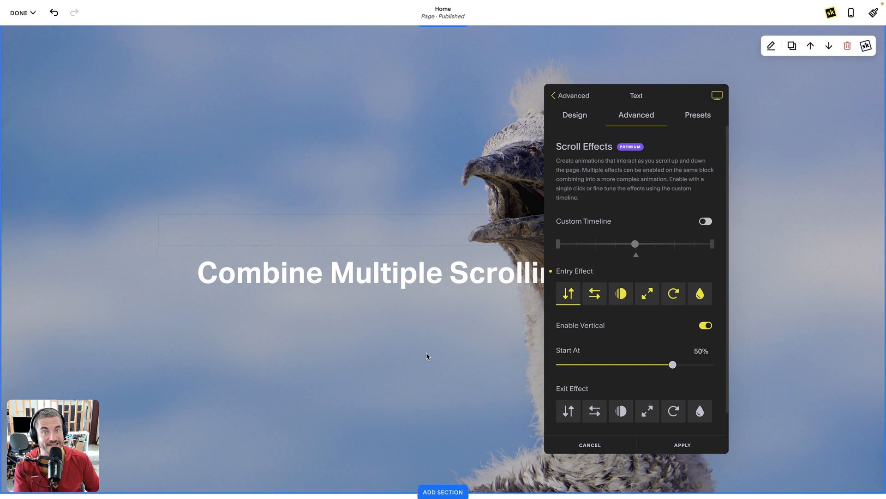
Turn on the Horizontal exit effect with End At 50%.
scroll(down, 3)
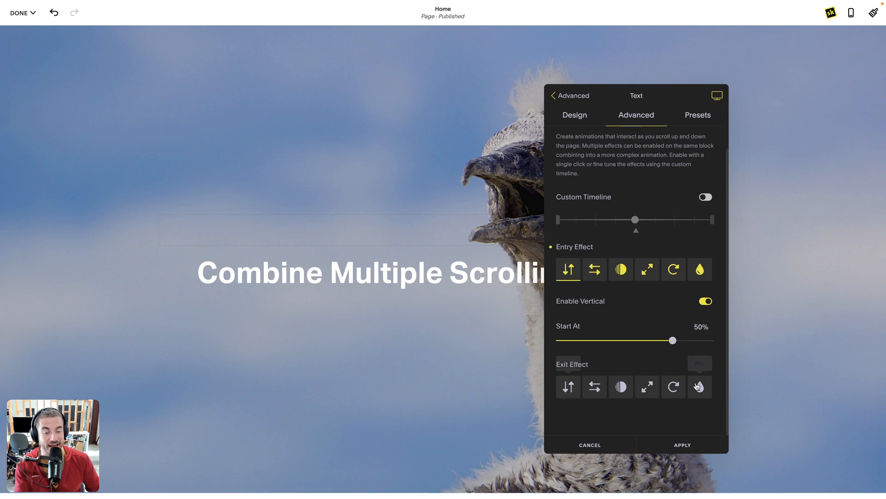
click(594, 387)
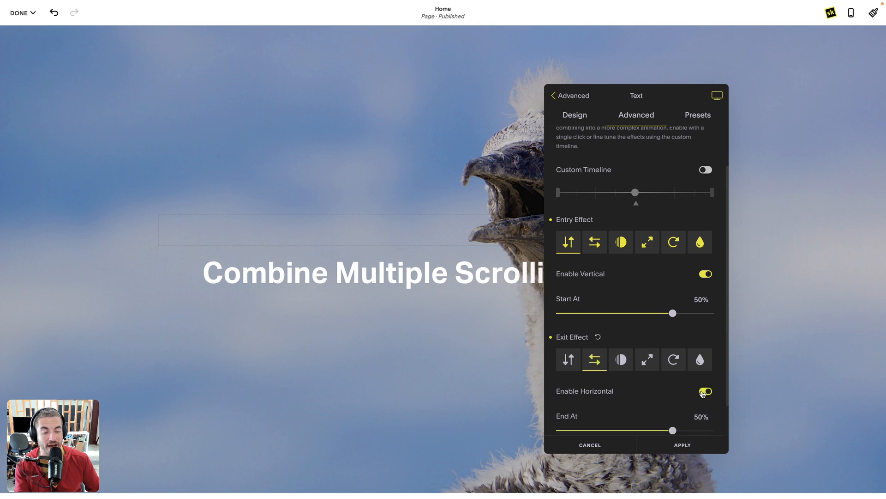
click(705, 391)
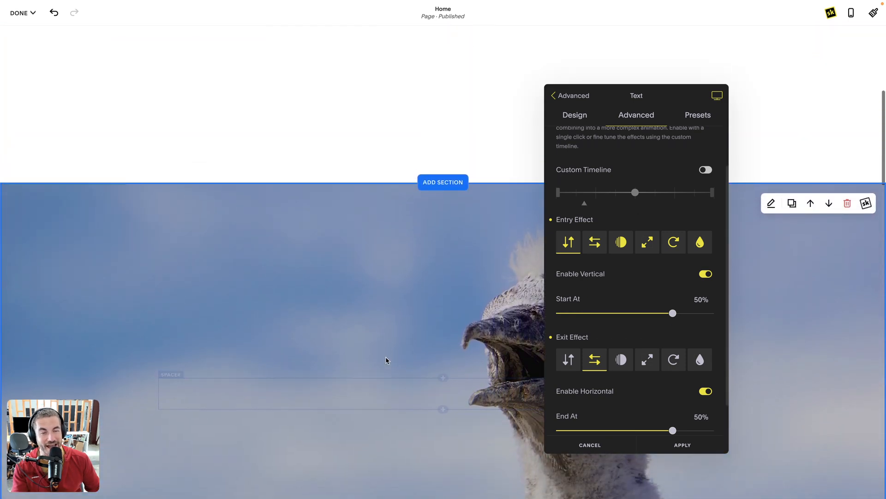
mouse_move(647, 360)
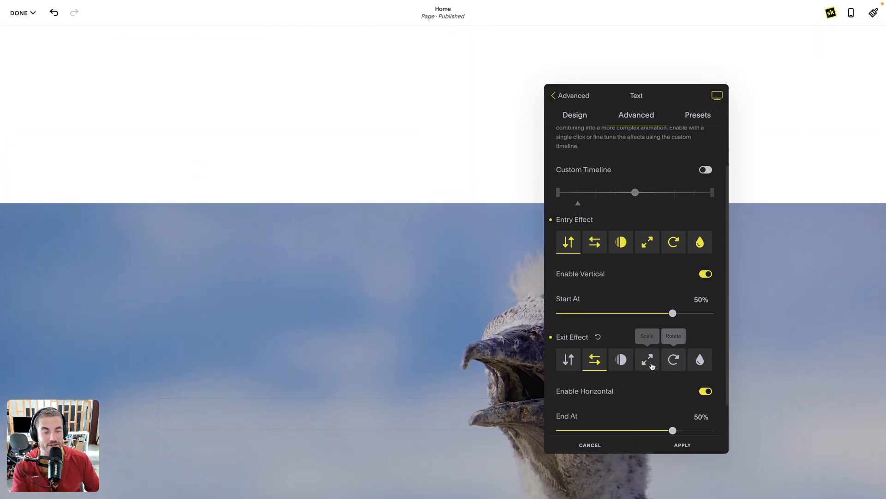
Enable the Scale exit effect and raise its End At value to 600%.
click(647, 360)
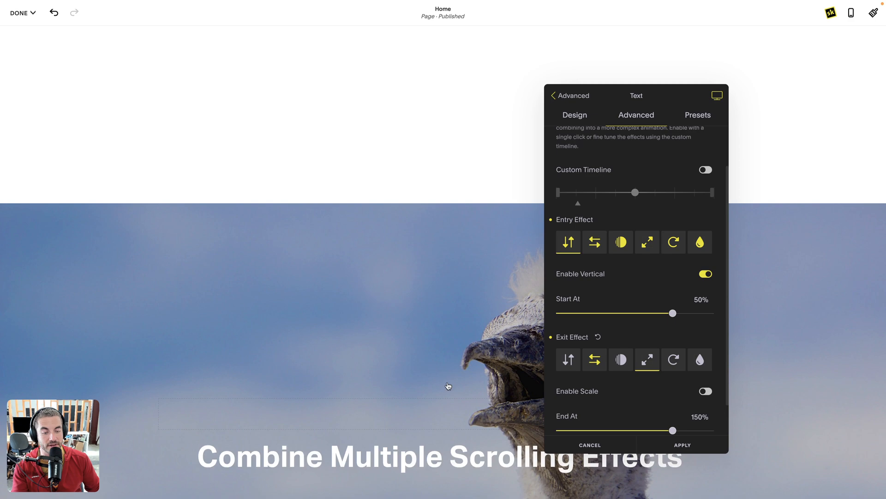
click(705, 391)
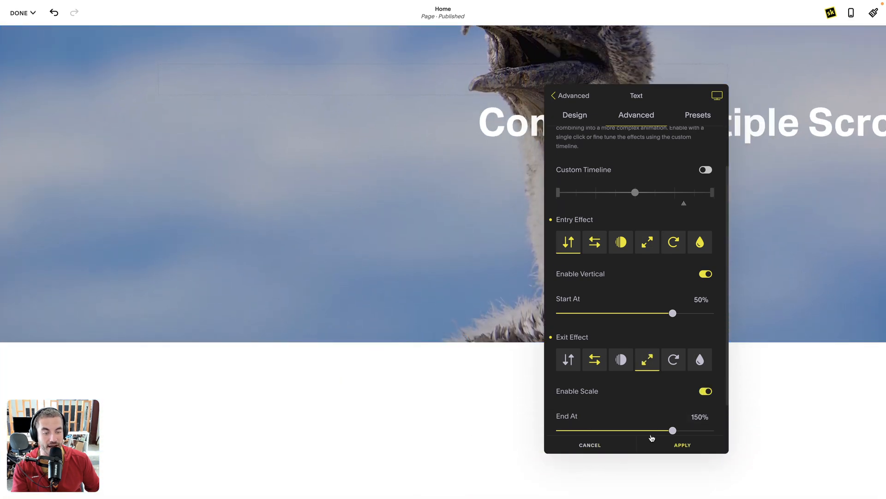
drag(672, 430, 710, 430)
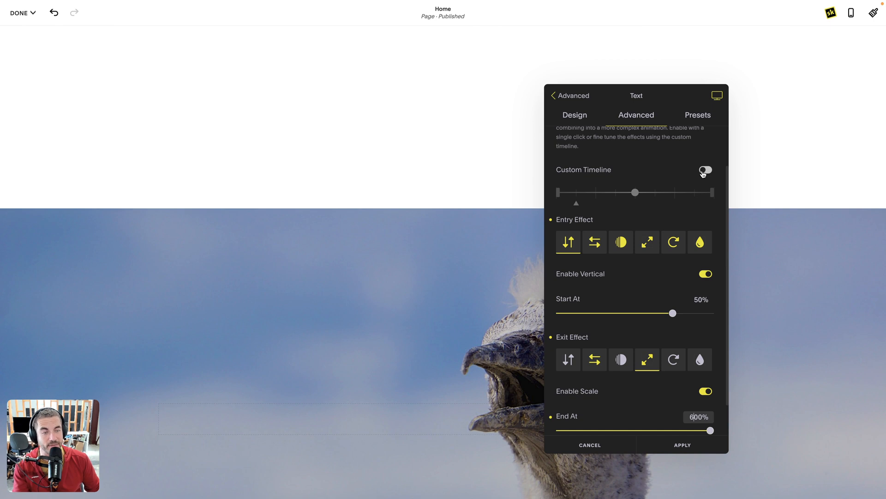
Turn on Custom Timeline and move its green start marker to 12%.
click(705, 171)
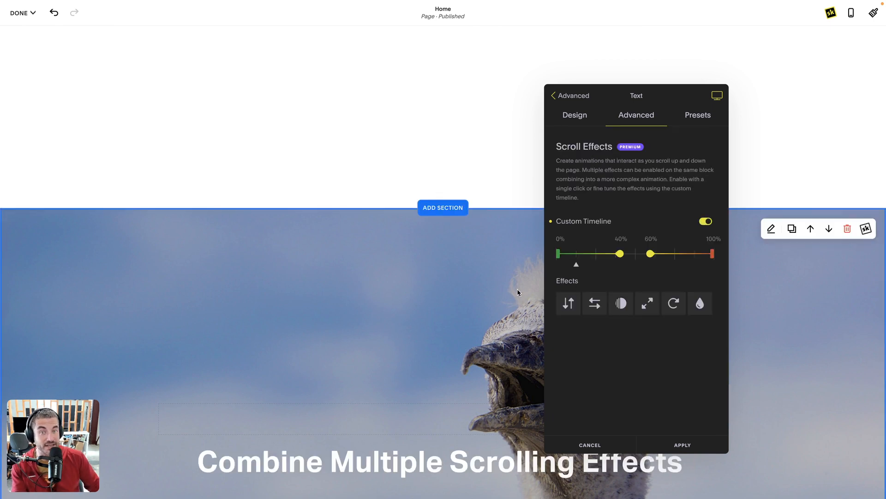
mouse_move(489, 329)
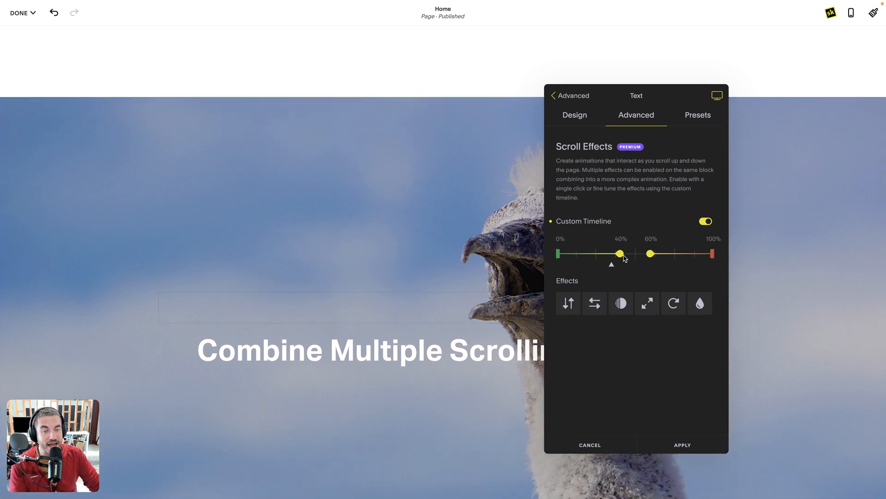
mouse_move(610, 262)
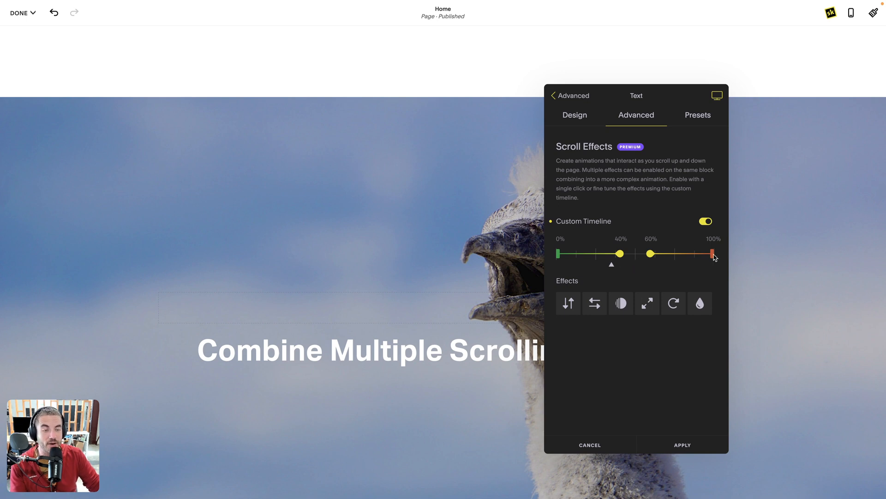
scroll(down, 3)
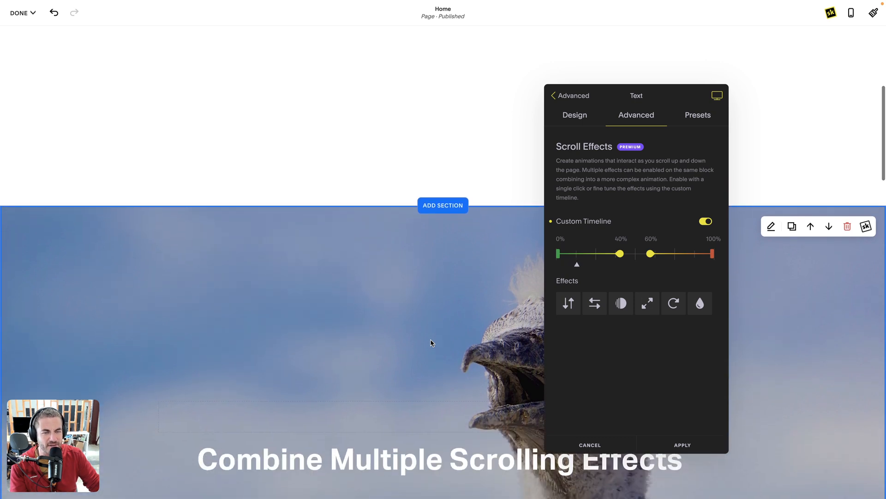
drag(558, 254, 564, 254)
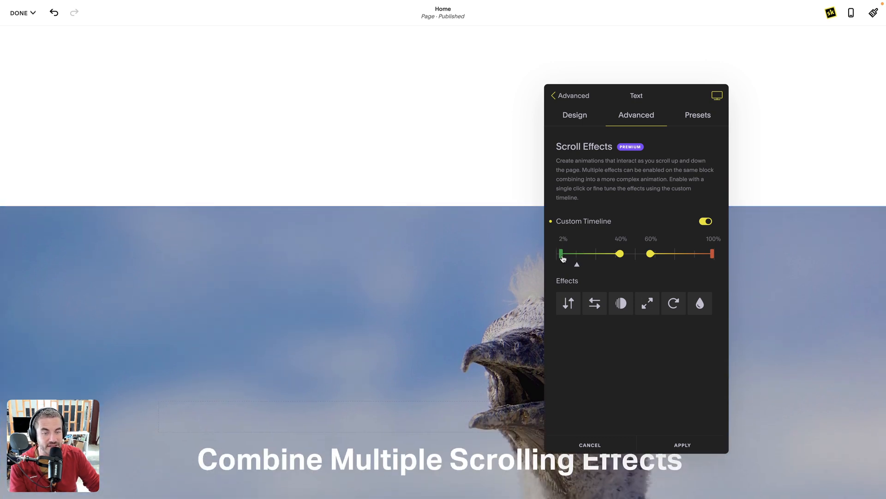
drag(562, 254, 576, 254)
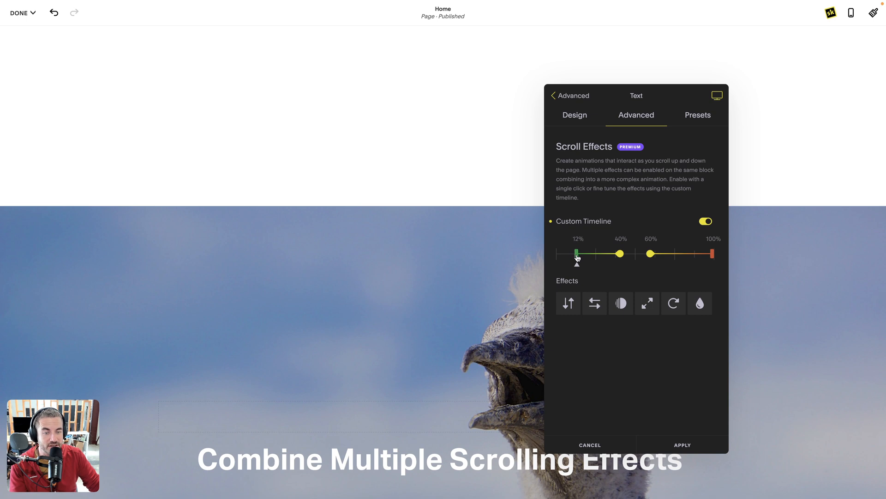
mouse_move(594, 304)
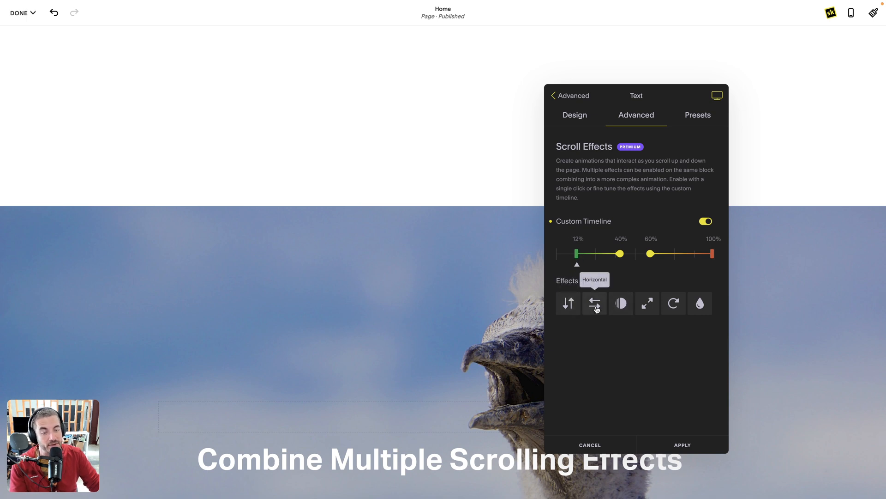
Add a horizontal effect with -25% entry and exit, returning Center to 0%.
click(594, 304)
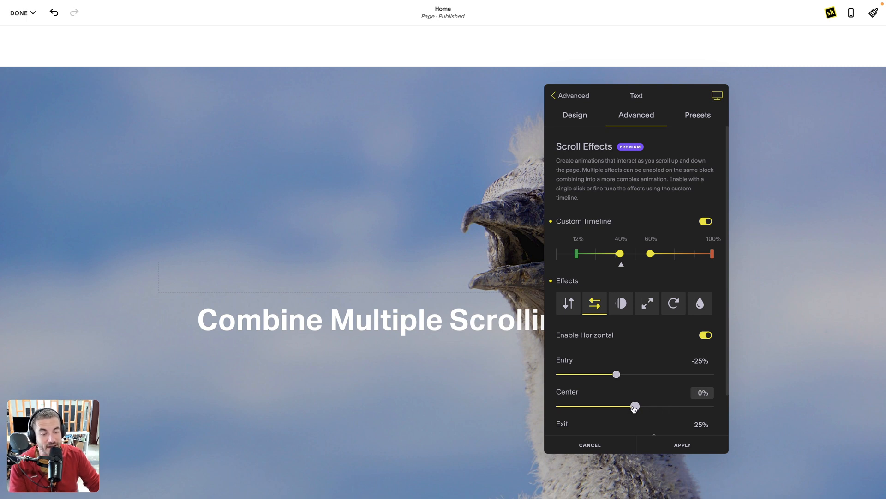
mouse_move(580, 226)
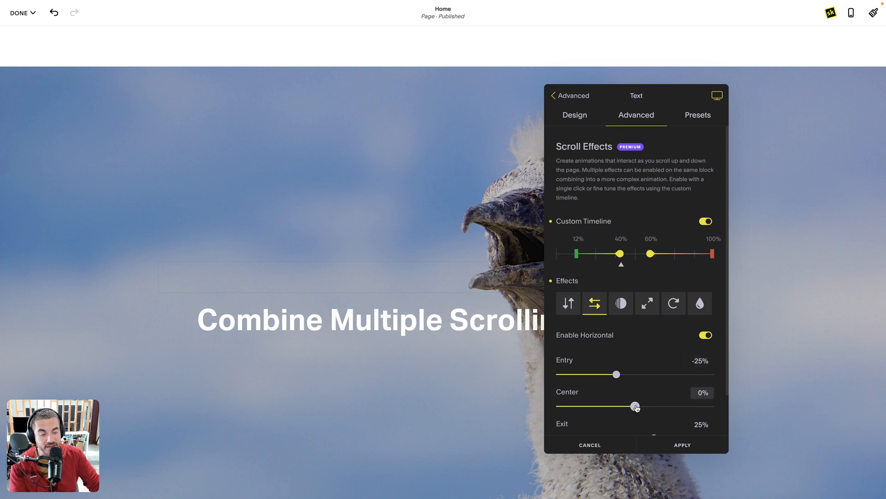
drag(635, 405, 622, 406)
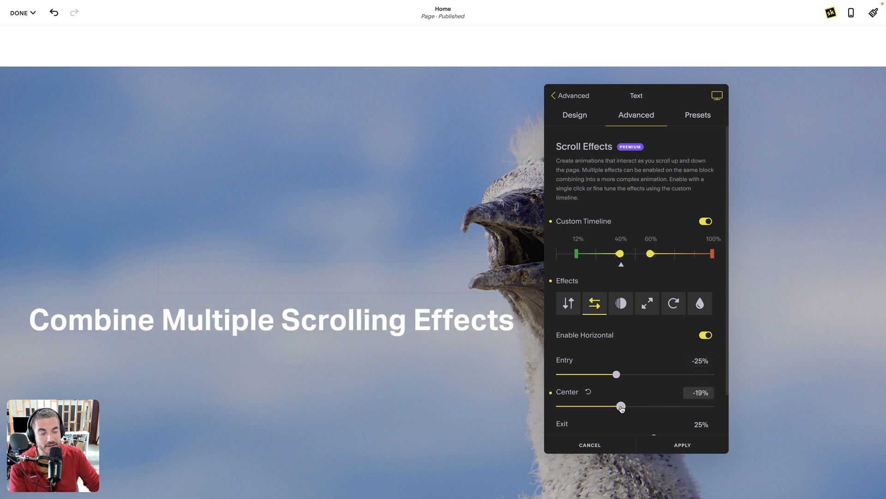
drag(622, 406, 617, 406)
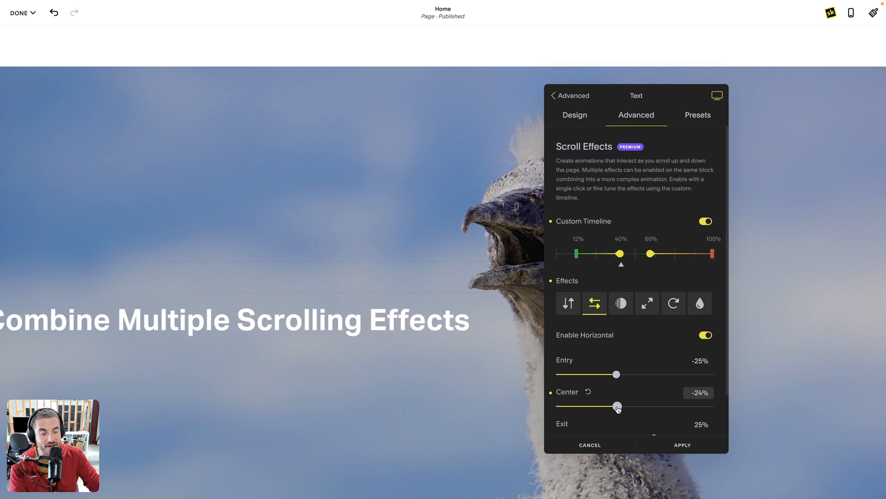
drag(618, 406, 617, 406)
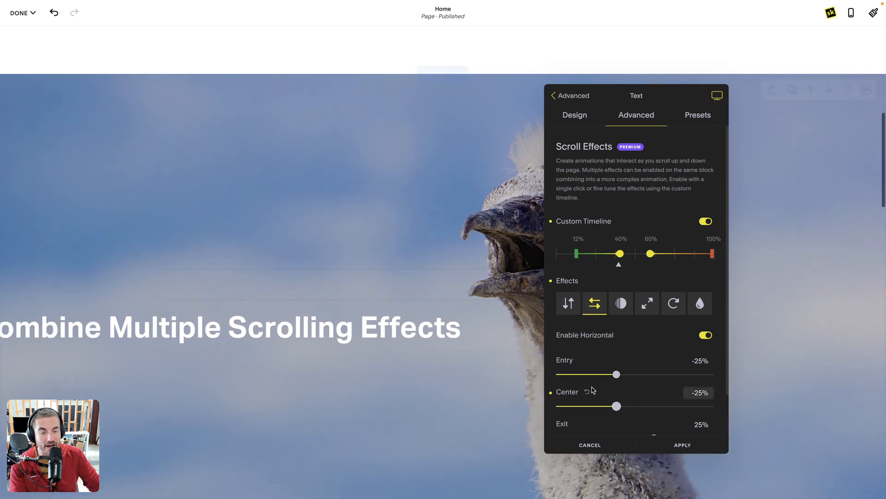
drag(617, 405, 624, 405)
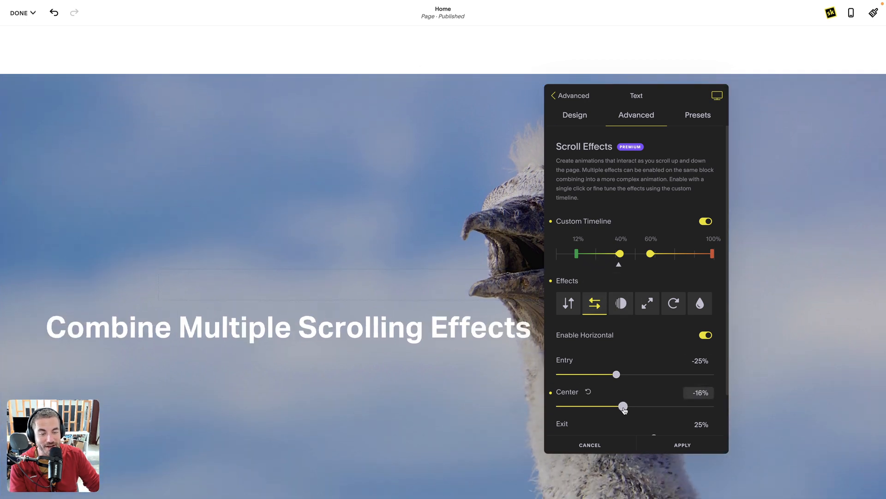
drag(623, 405, 637, 406)
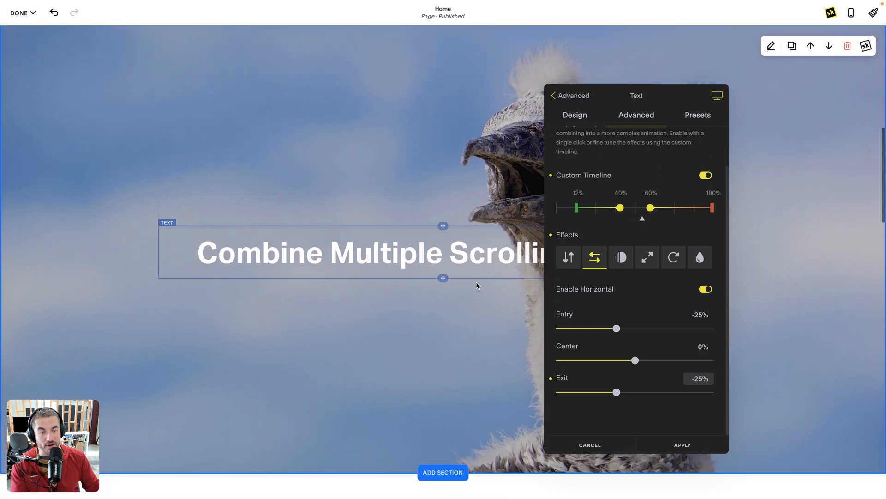
Move the timeline's red end marker to 75% and raise the horizontal Exit slider to 87%.
scroll(down, 3)
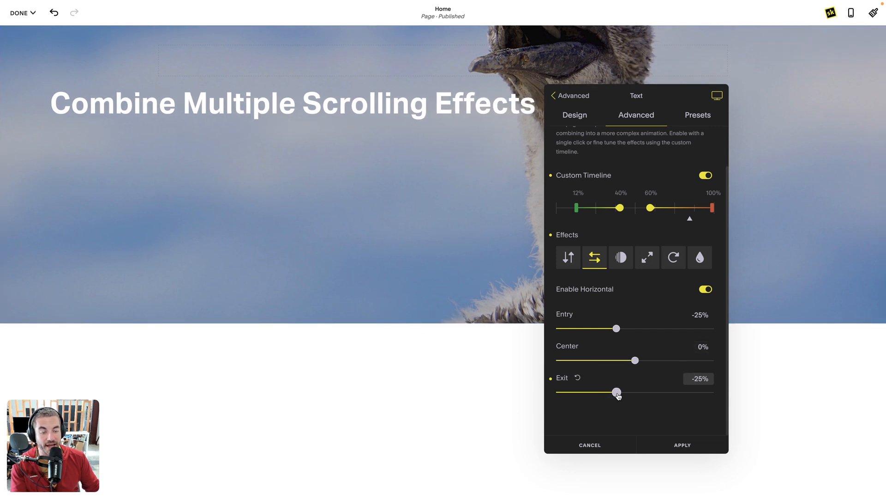
drag(616, 391, 653, 391)
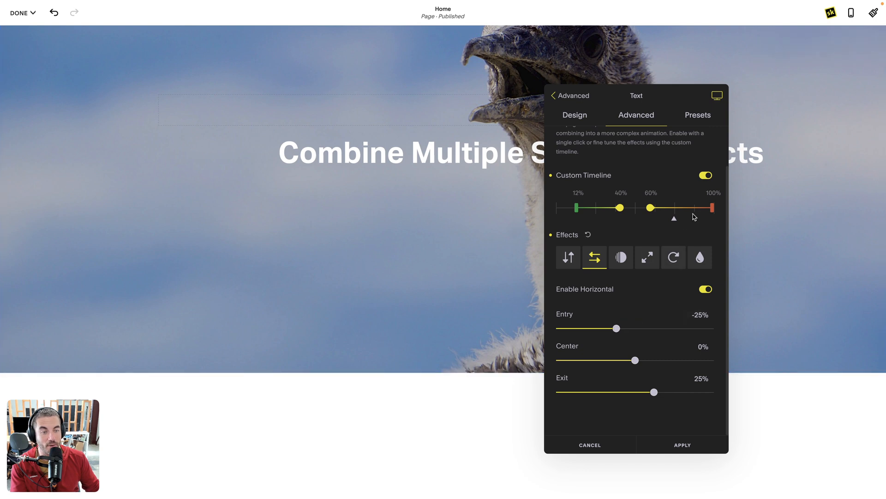
drag(713, 208, 683, 207)
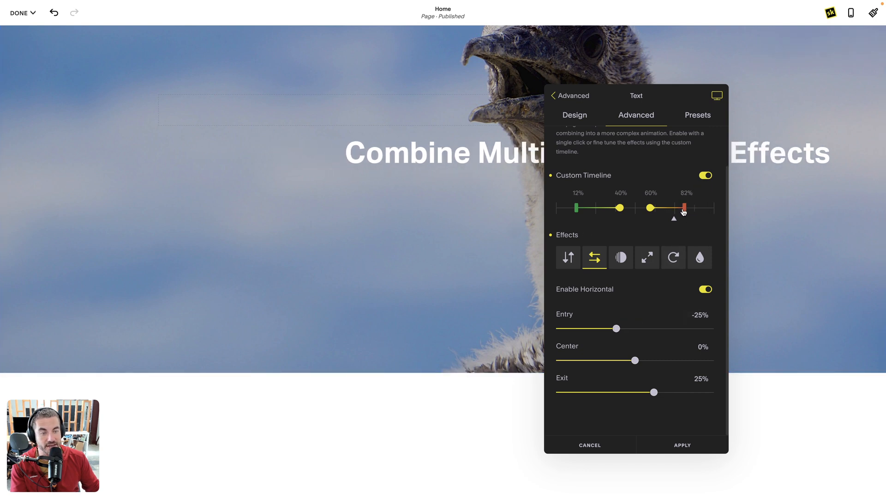
drag(685, 208, 674, 207)
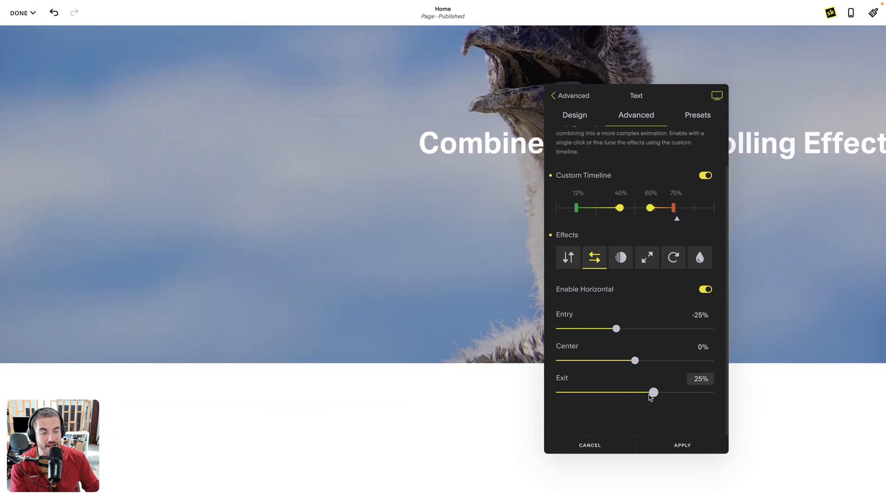
drag(653, 391, 657, 391)
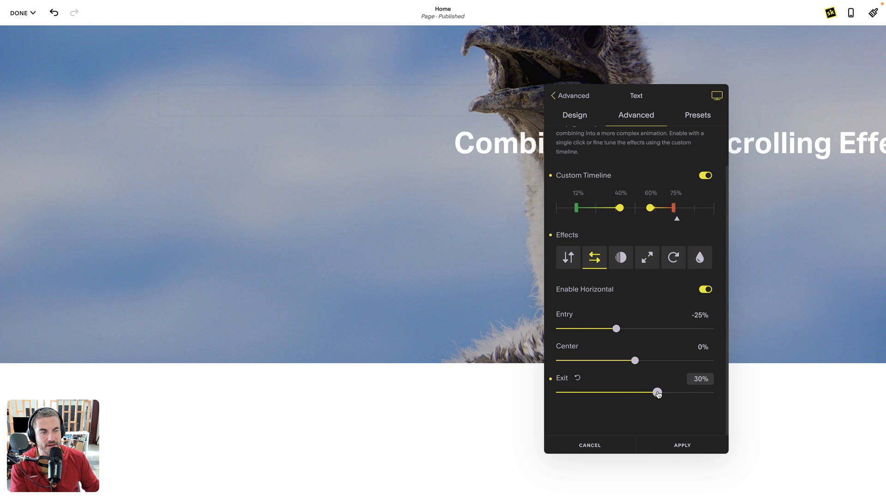
drag(657, 391, 701, 392)
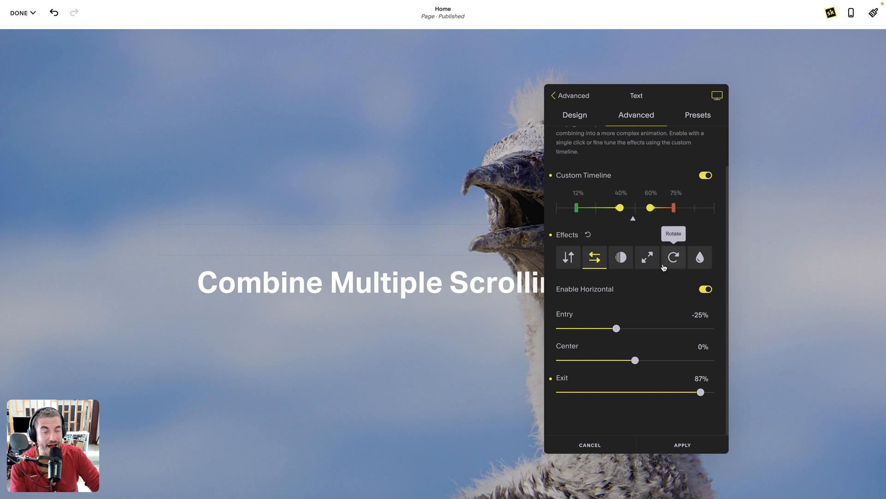
Add scale and opacity effects fading from 0% entry to 100% center to 0% exit.
click(647, 257)
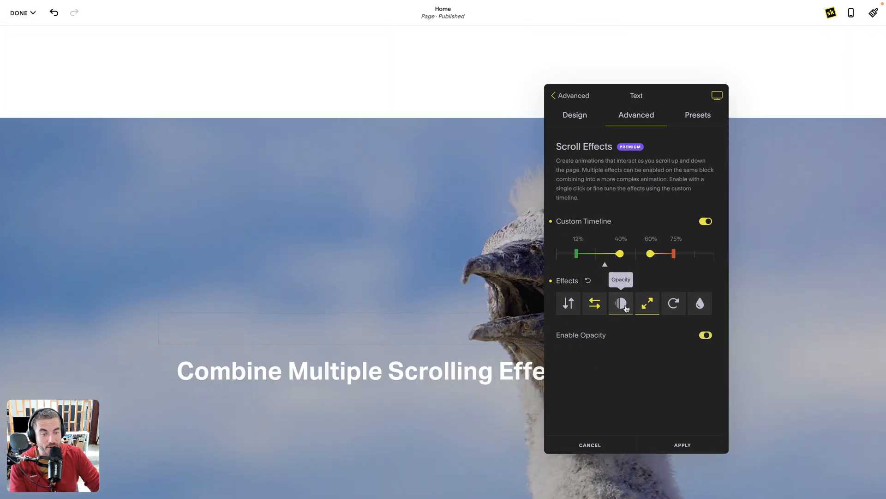
click(621, 304)
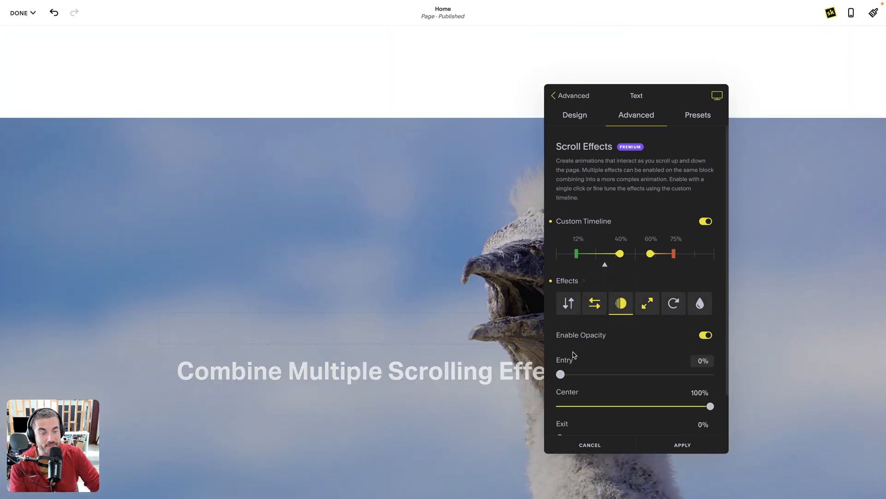
click(715, 95)
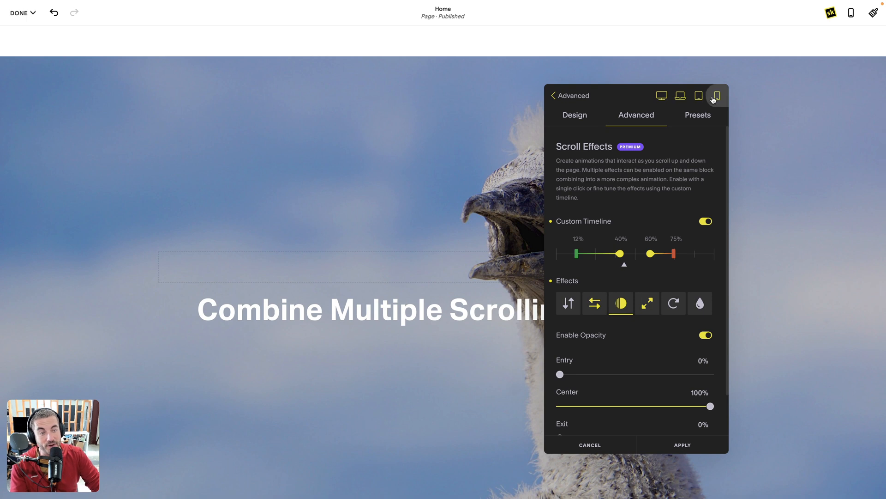
mouse_move(716, 95)
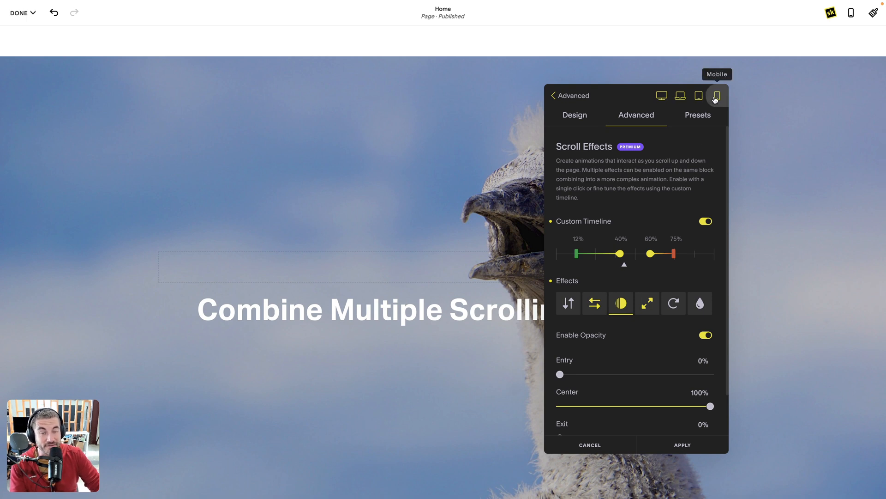
In mobile view, set the heading opacity effect to 23% at entry and 52% at center.
click(715, 95)
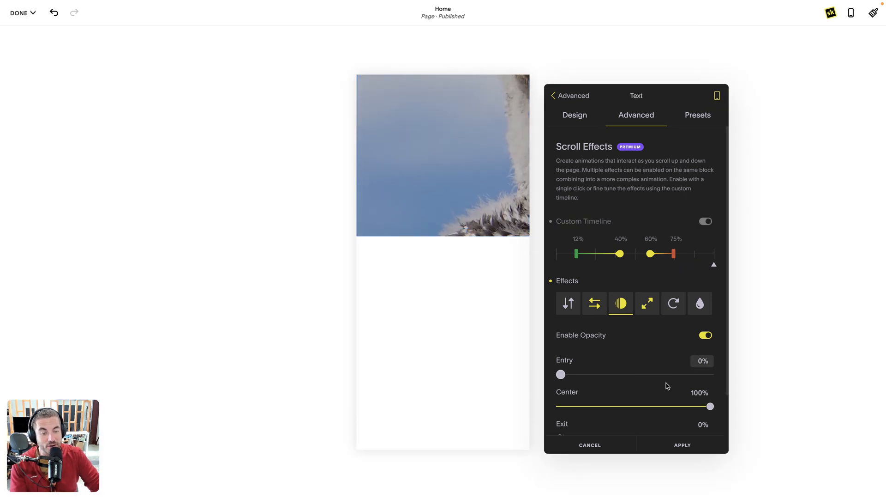
drag(561, 374, 594, 373)
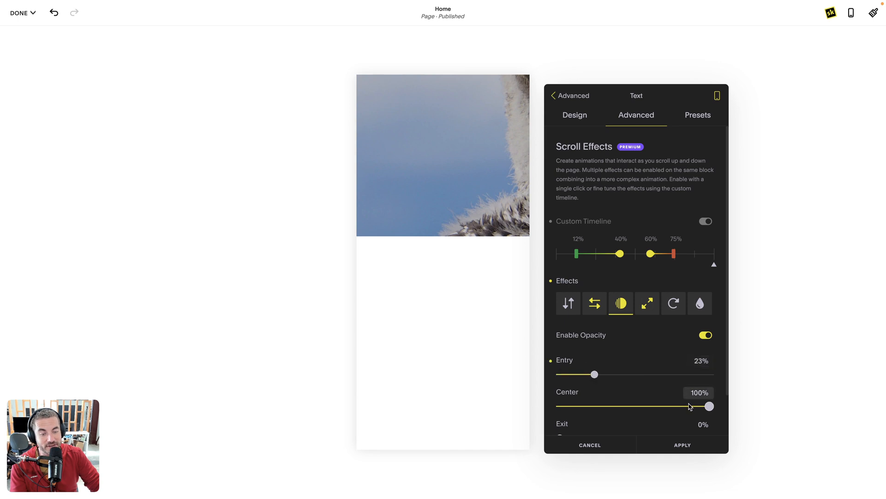
drag(710, 406, 638, 406)
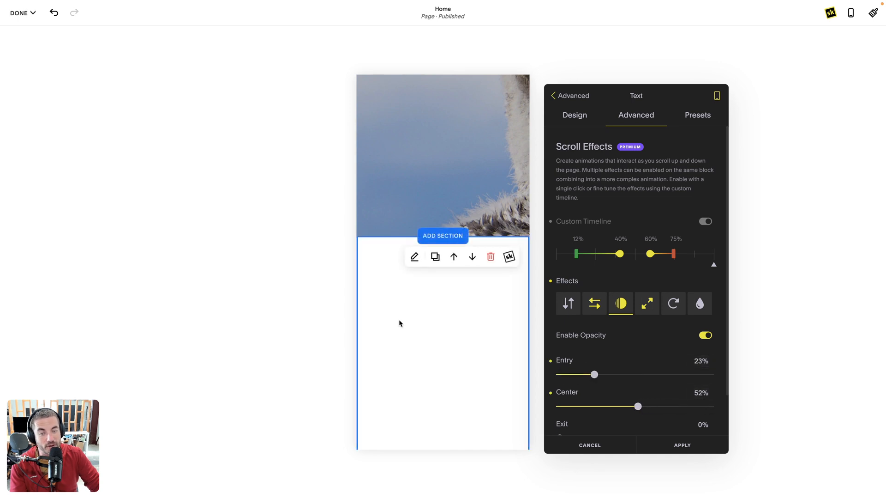